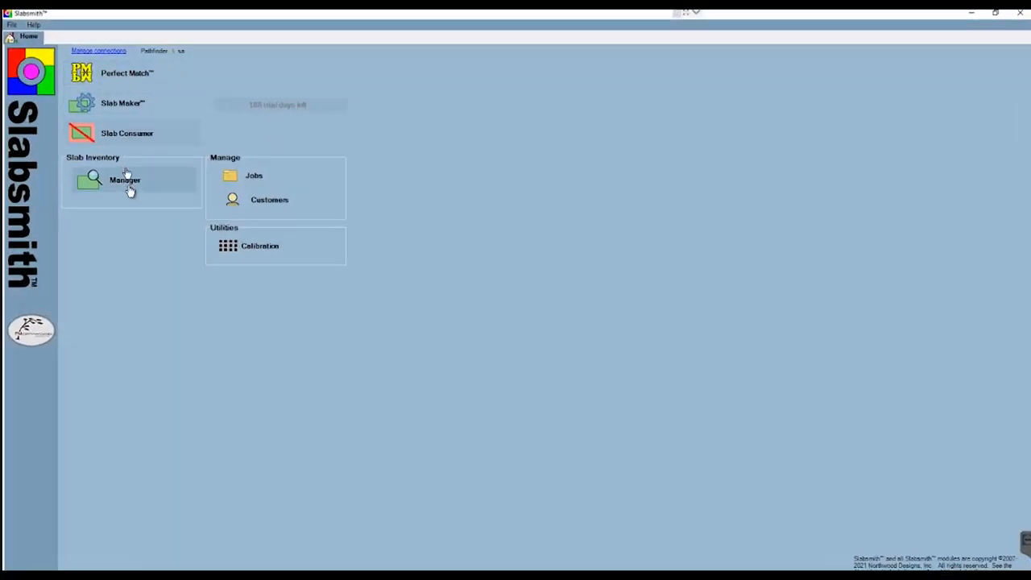
pyautogui.moveTo(122, 103)
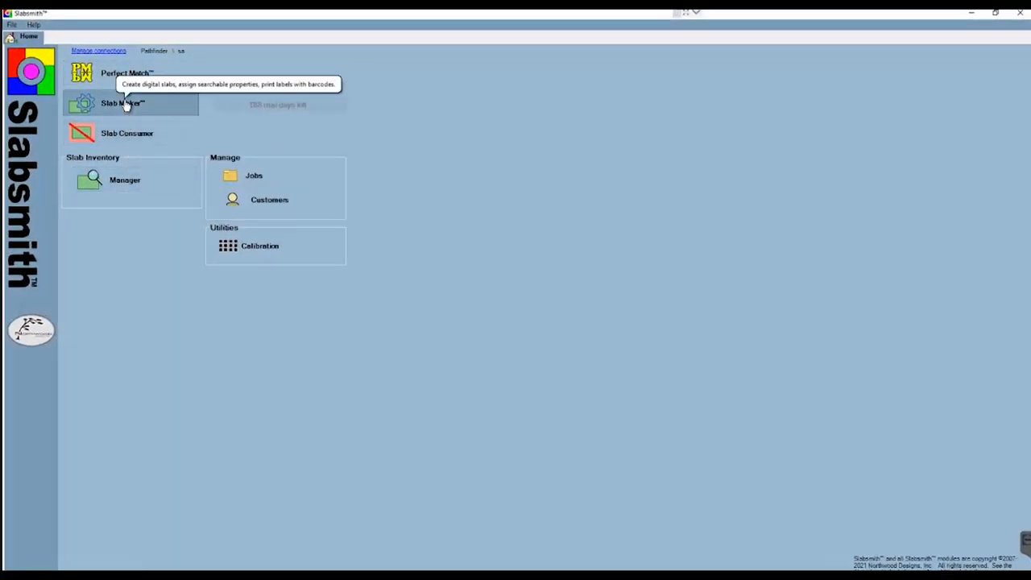
# - Launch the Slab Maker module from the home screen into an empty workspace
pyautogui.click(125, 103)
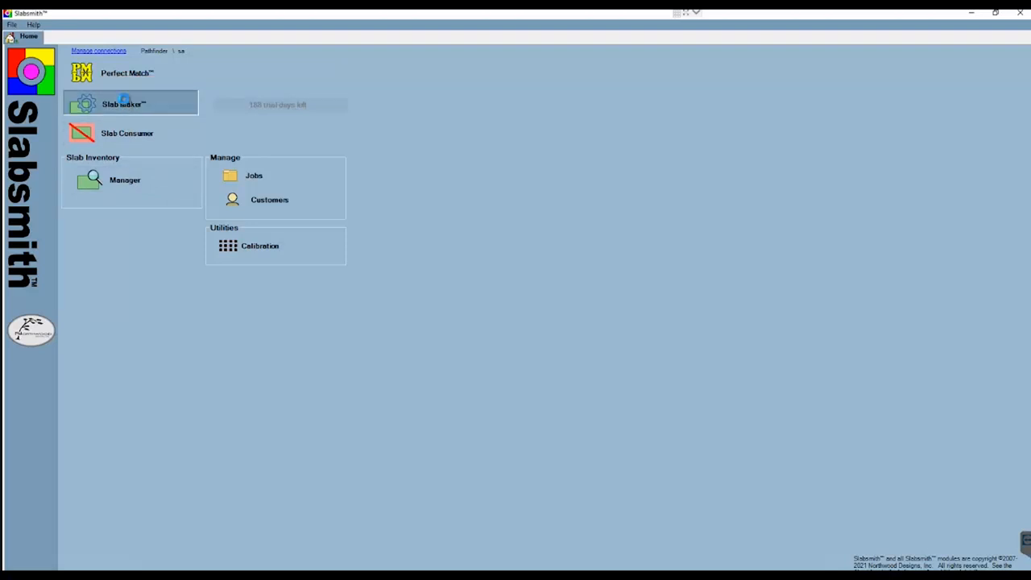
pyautogui.click(123, 104)
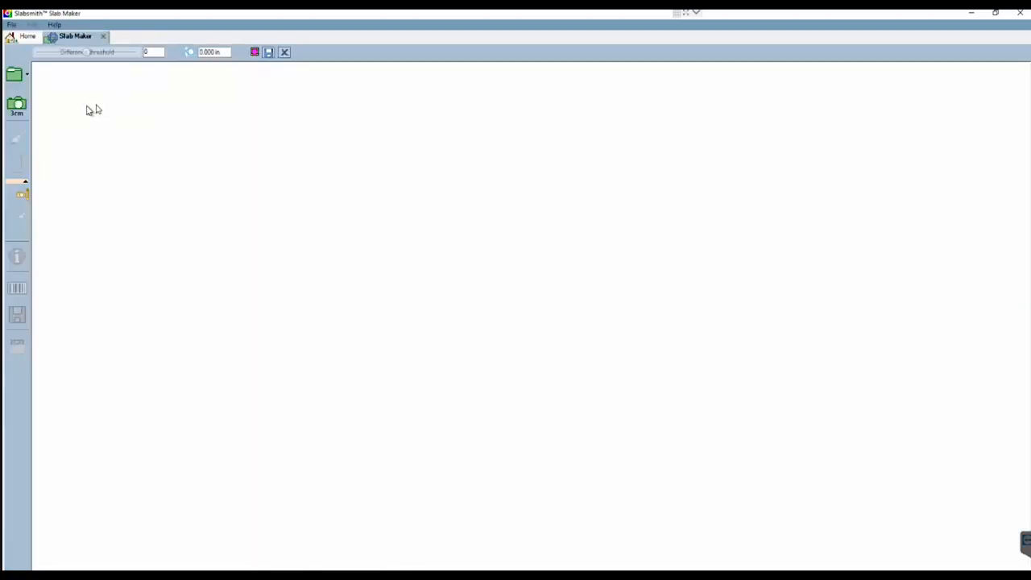
pyautogui.moveTo(33, 77)
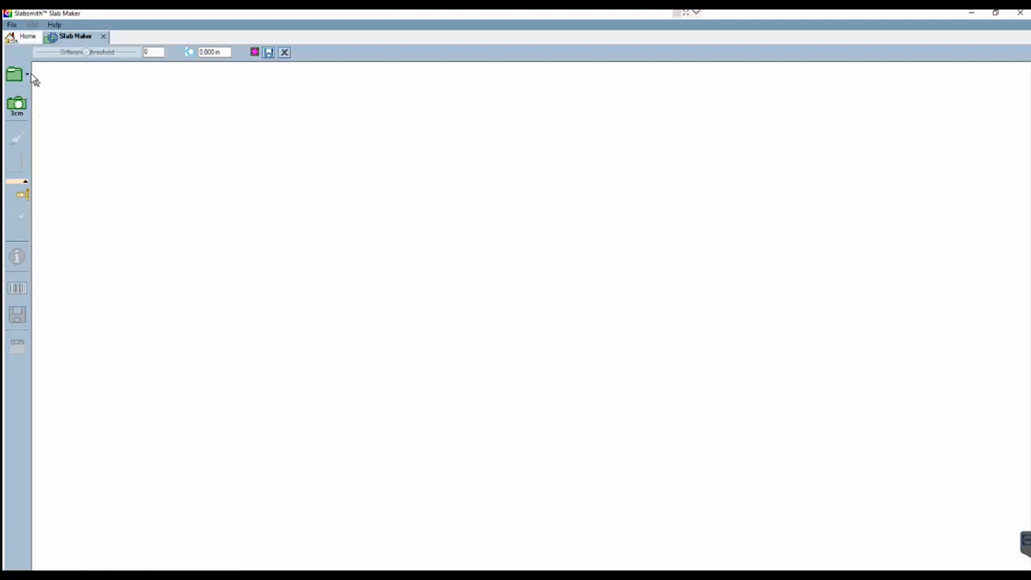
pyautogui.moveTo(16, 107)
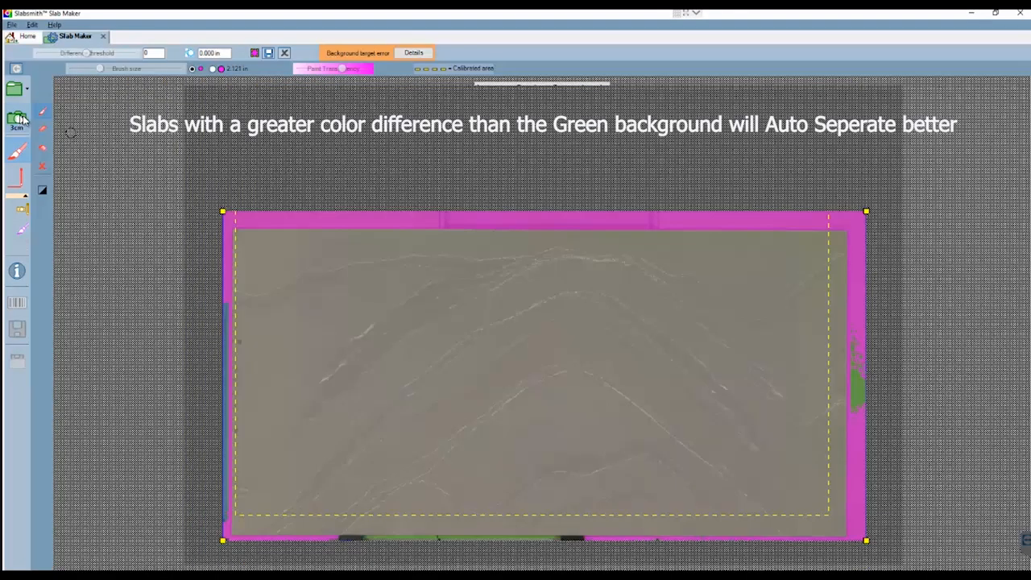
# - Load the slab photo so Auto Separate outlines the slab in pink against the green background
pyautogui.click(16, 119)
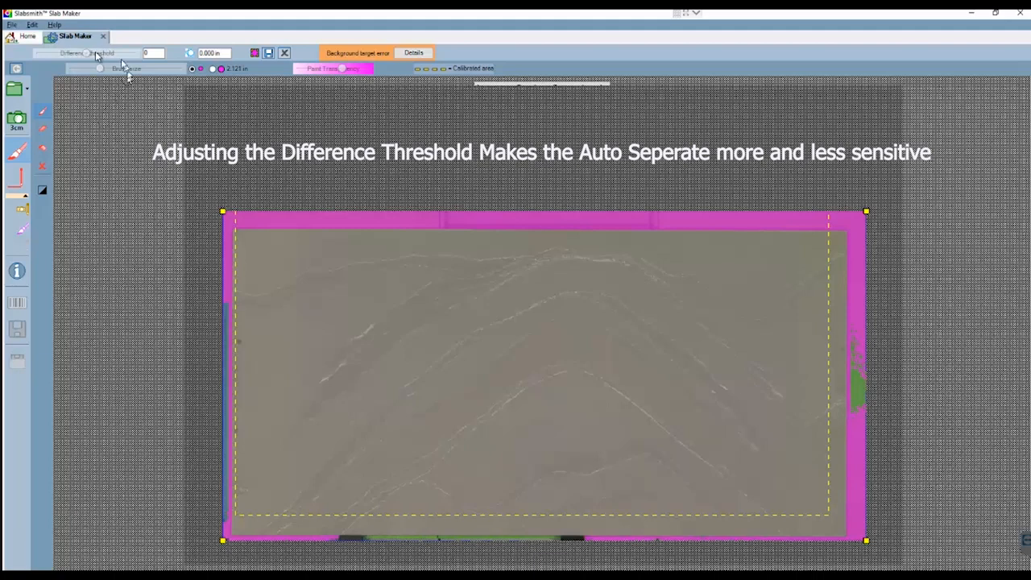
# - Enter 50 as the auto-separation Difference Threshold
pyautogui.write('50')
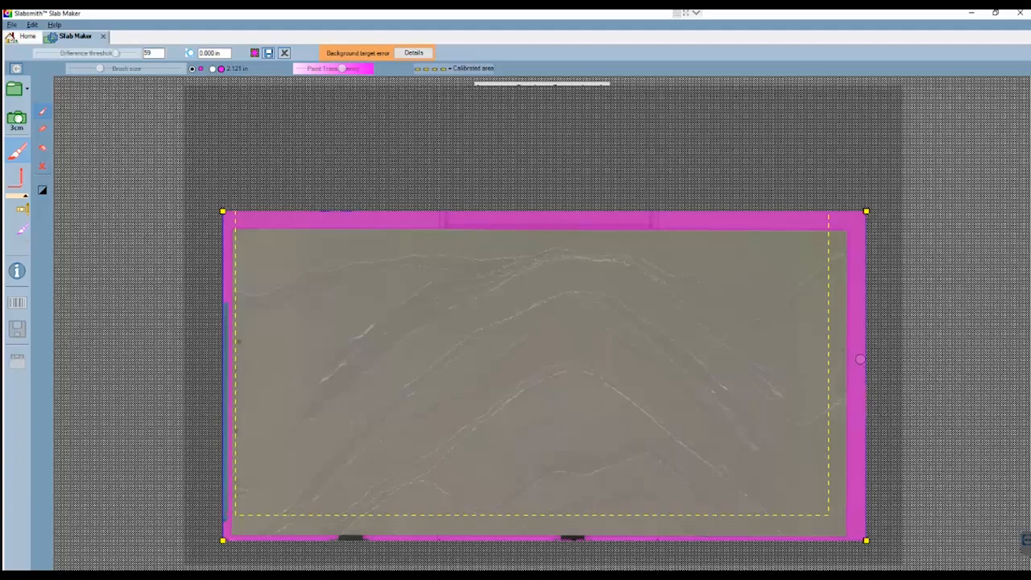
pyautogui.moveTo(449, 392)
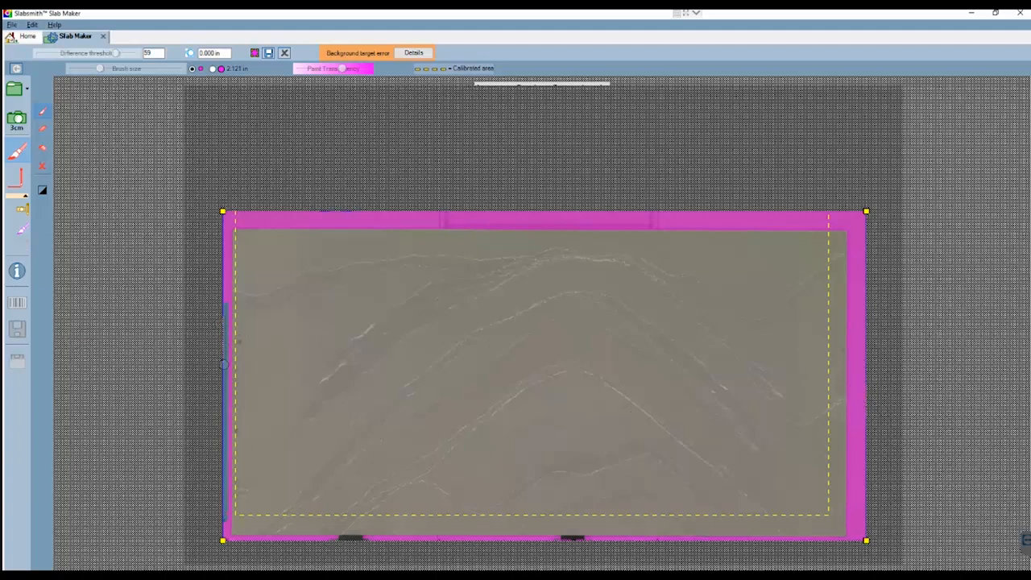
pyautogui.moveTo(50, 169)
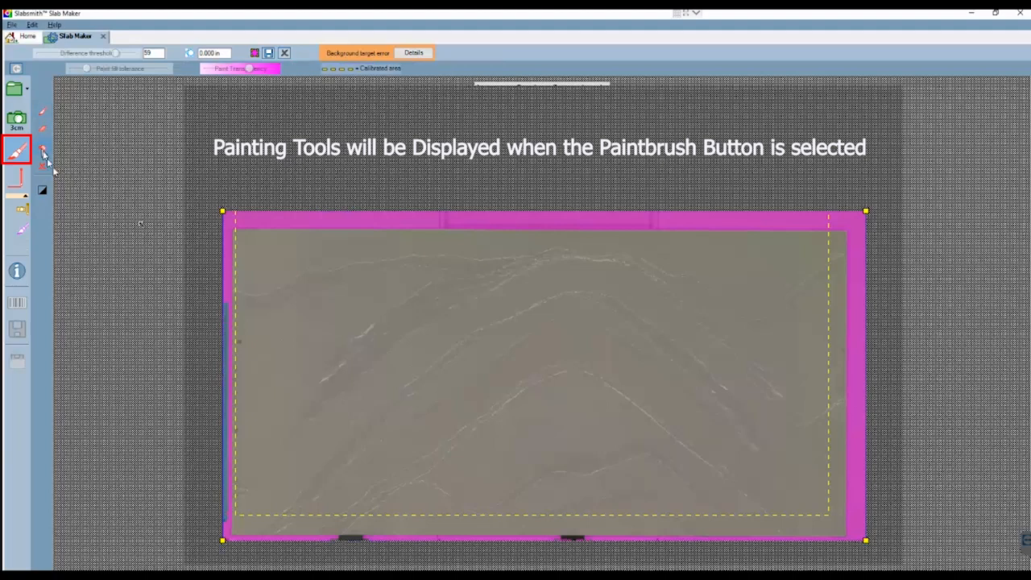
pyautogui.moveTo(211, 309)
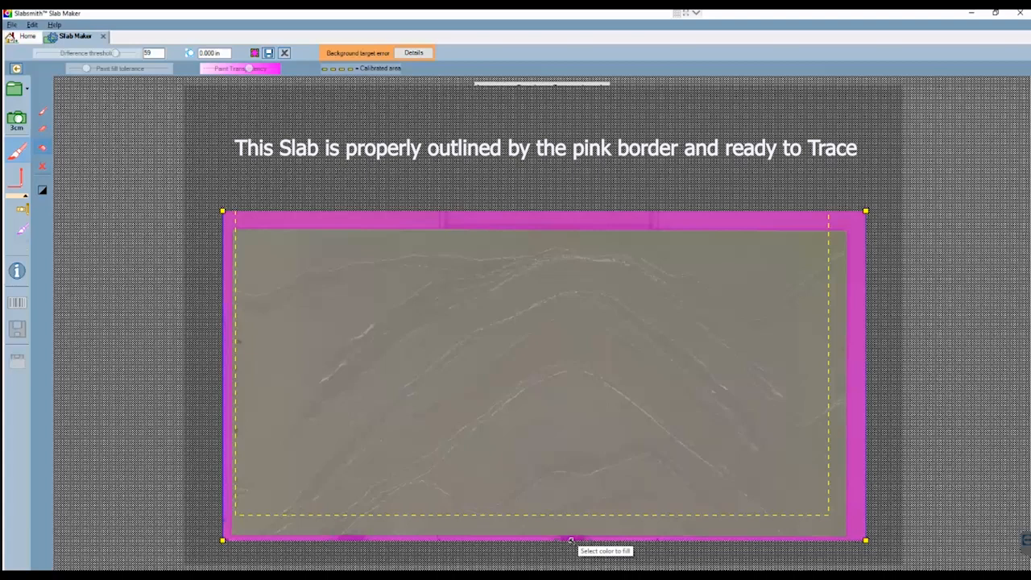
pyautogui.moveTo(238, 333)
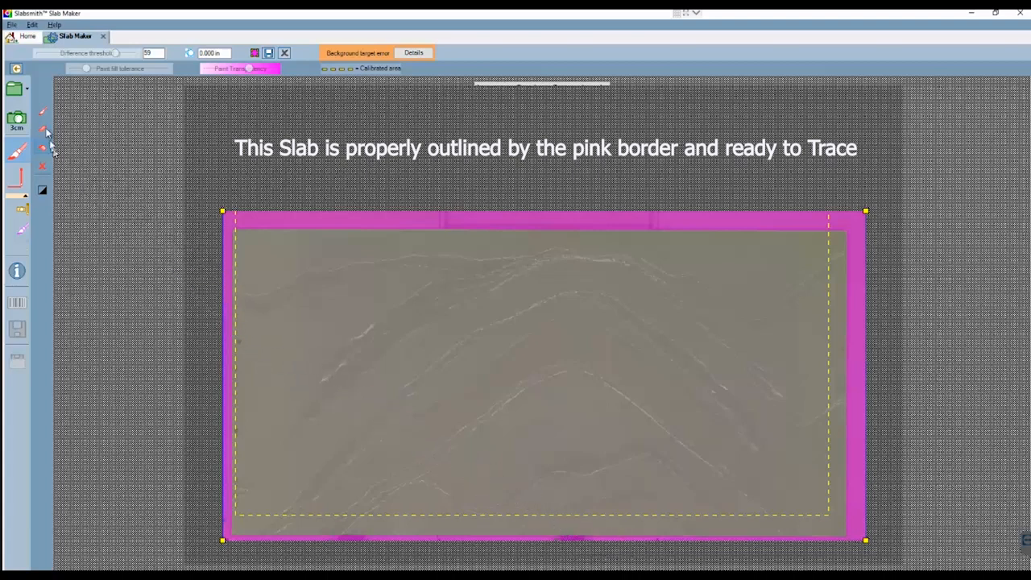
pyautogui.moveTo(42, 116)
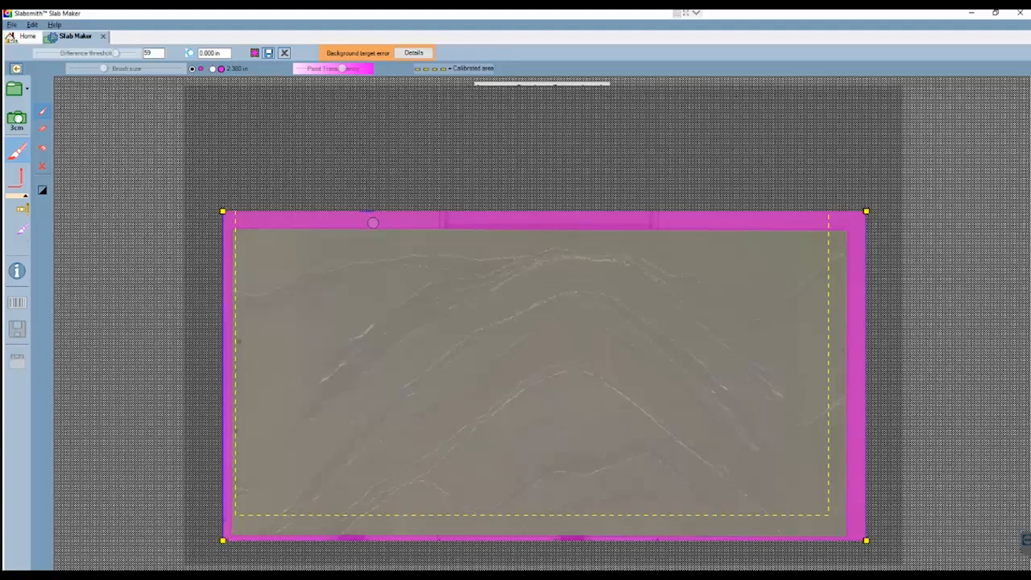
pyautogui.moveTo(374, 223); pyautogui.dragTo(464, 229)
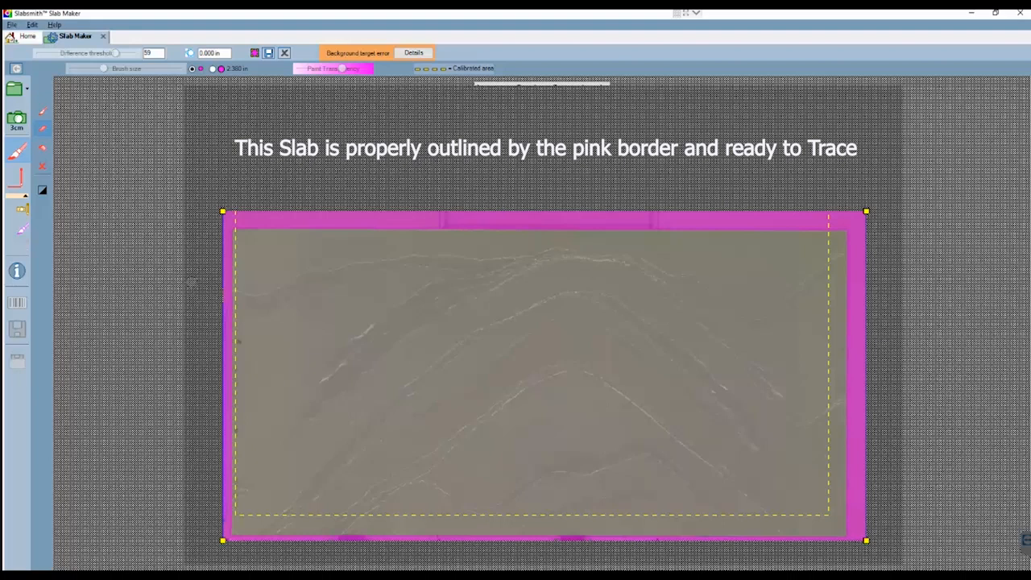
pyautogui.moveTo(29, 181)
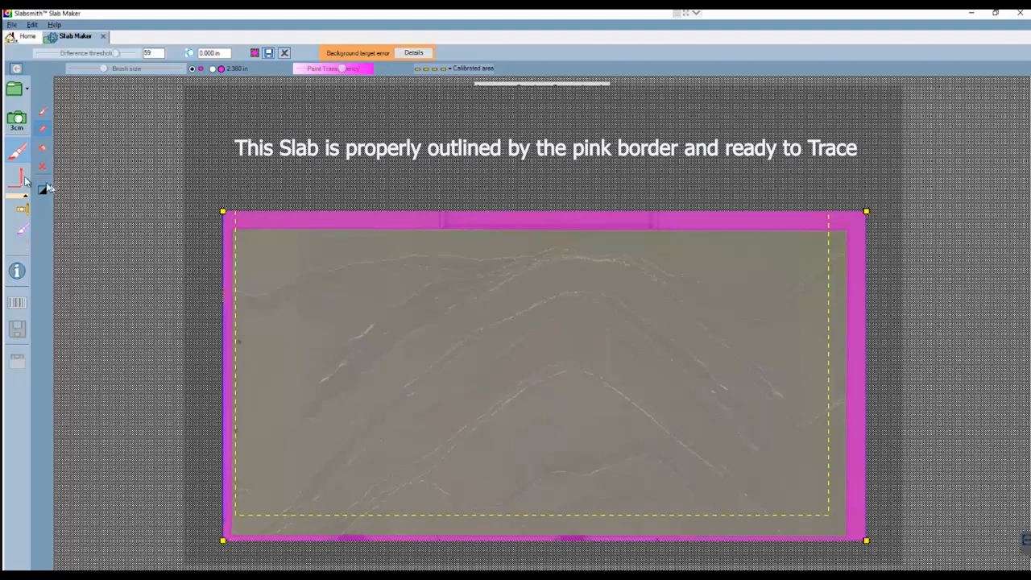
pyautogui.moveTo(18, 179)
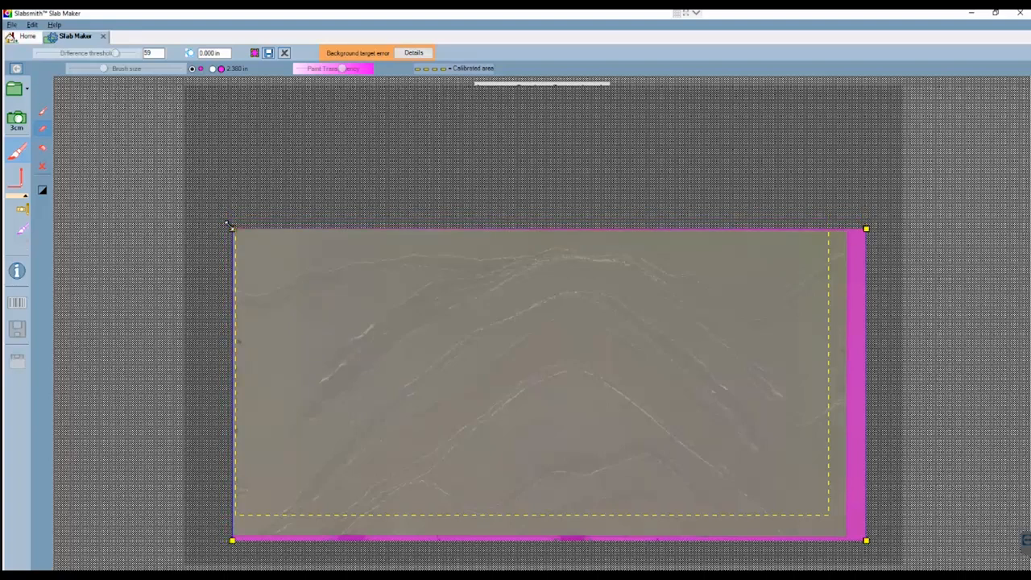
# - Try angled crops on the slab's top and left edges, then restore a square crop
pyautogui.moveTo(232, 226); pyautogui.dragTo(222, 210)
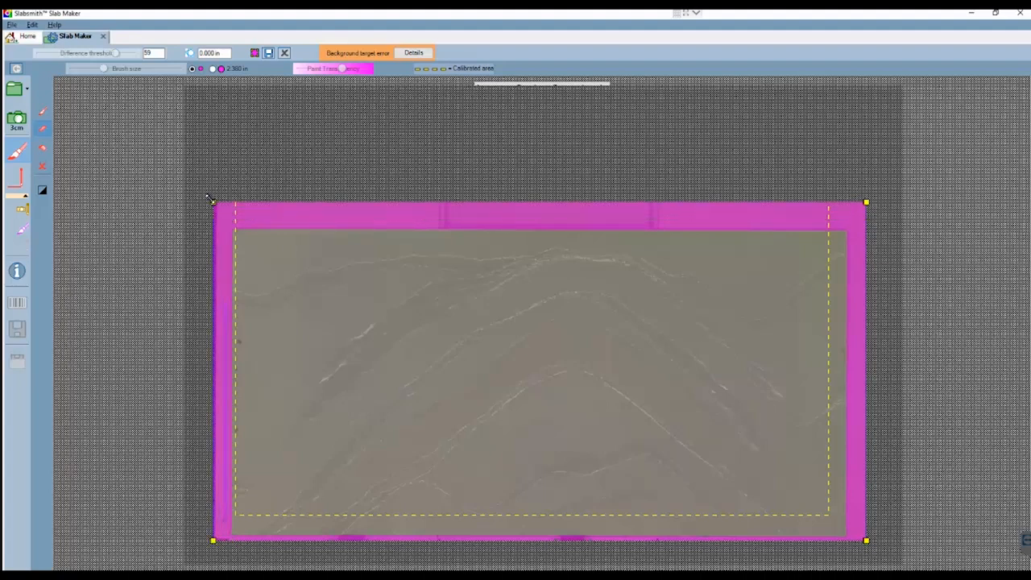
pyautogui.moveTo(212, 202); pyautogui.dragTo(298, 206)
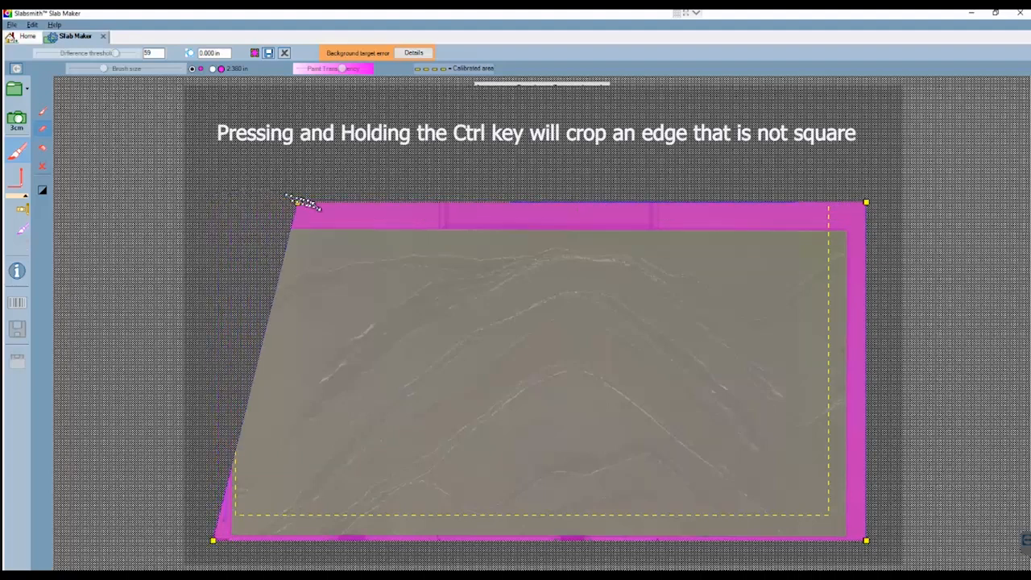
pyautogui.moveTo(293, 202); pyautogui.dragTo(270, 242)
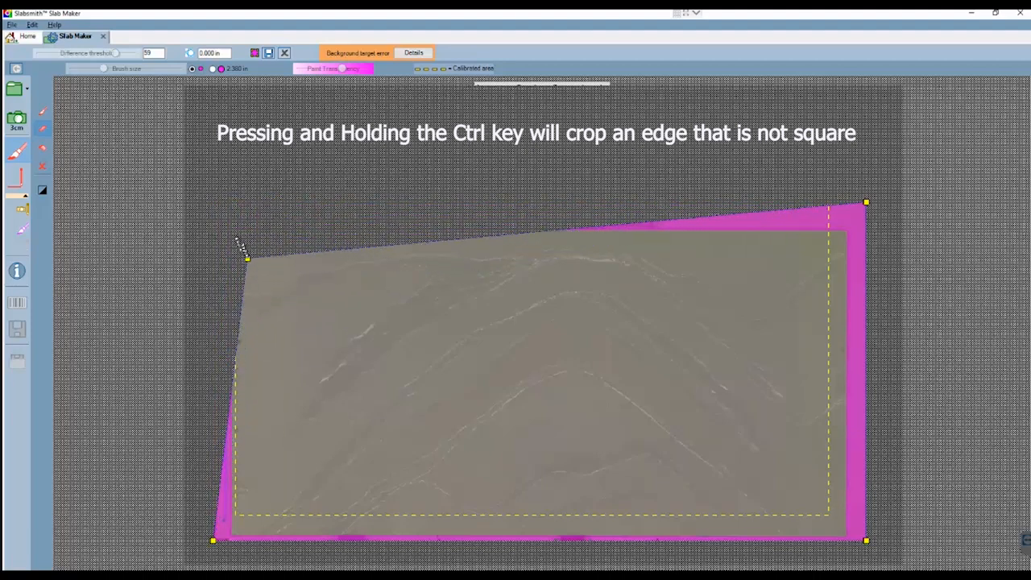
pyautogui.moveTo(248, 256); pyautogui.dragTo(218, 207)
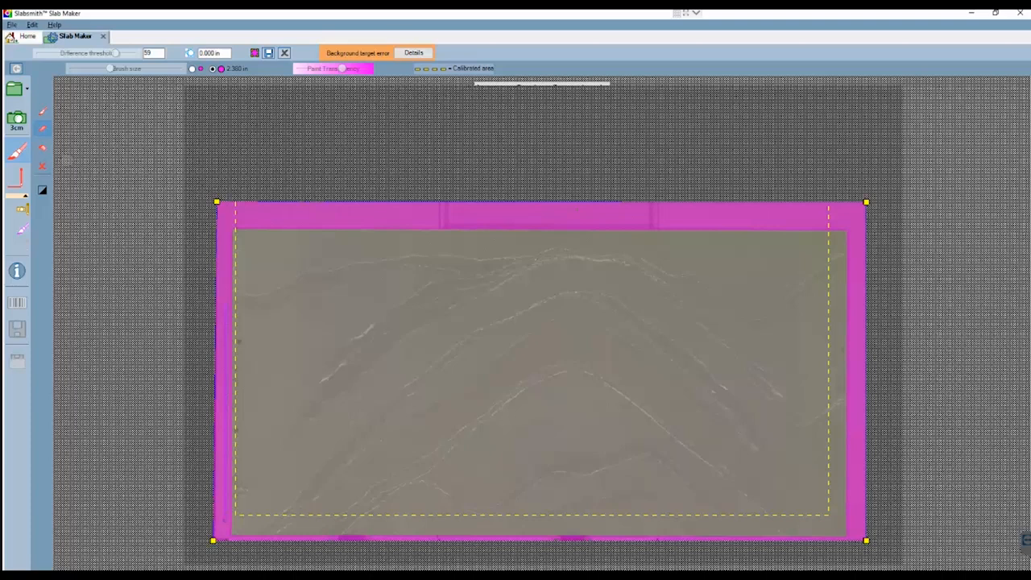
pyautogui.moveTo(19, 180)
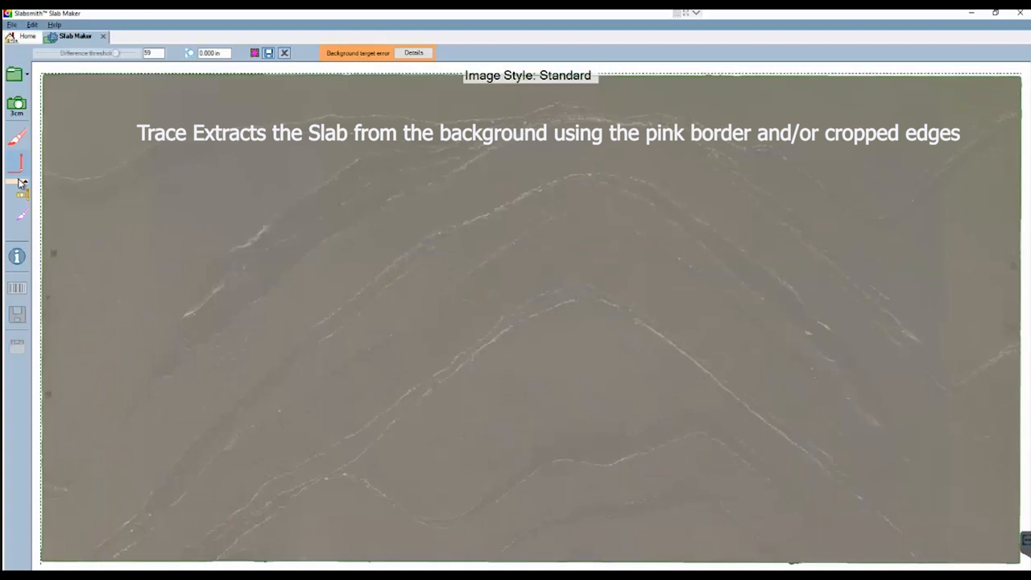
pyautogui.moveTo(19, 184)
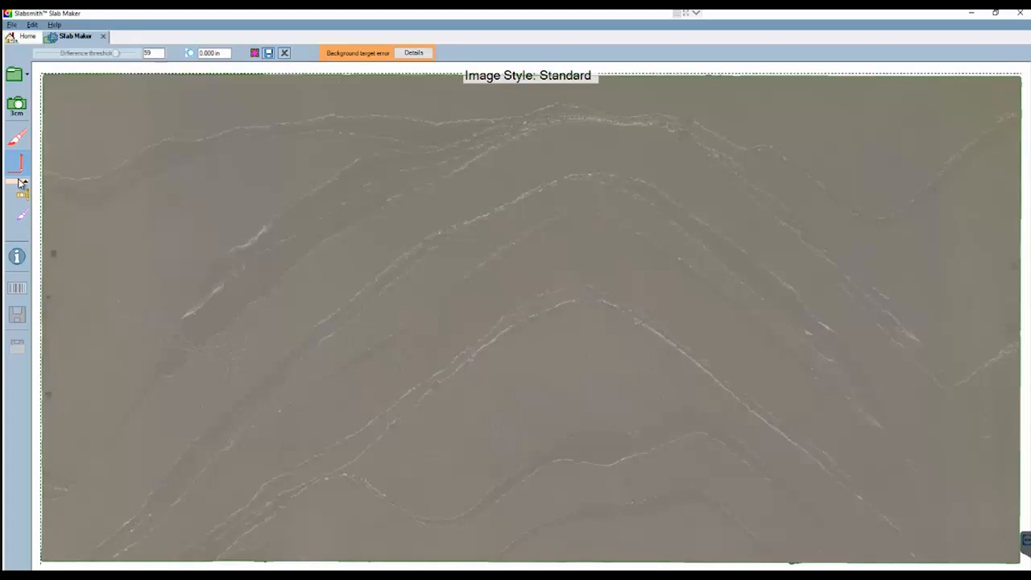
# - Trace the slab out of its background and move on to blemish markup
pyautogui.click(18, 206)
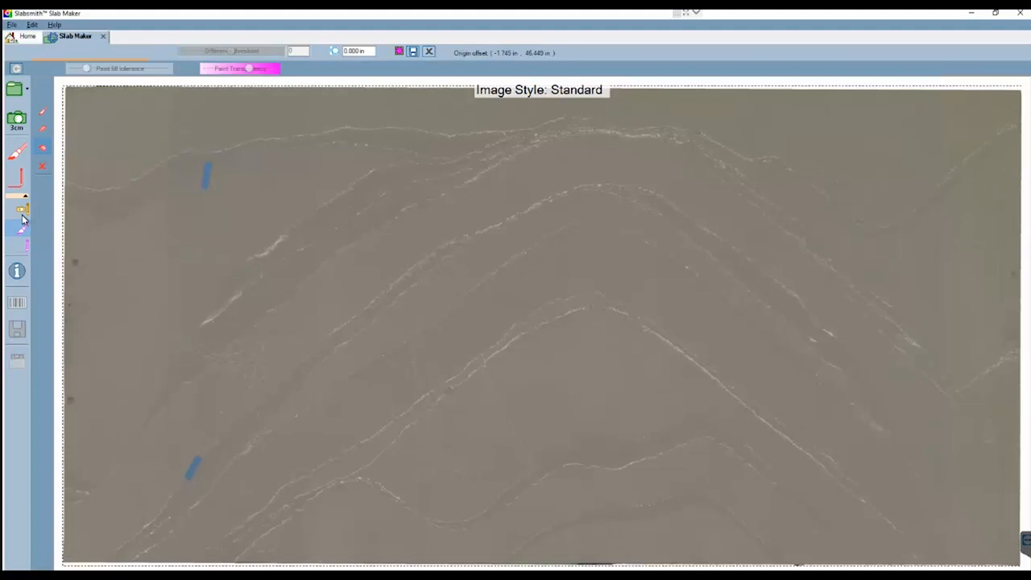
pyautogui.moveTo(23, 217)
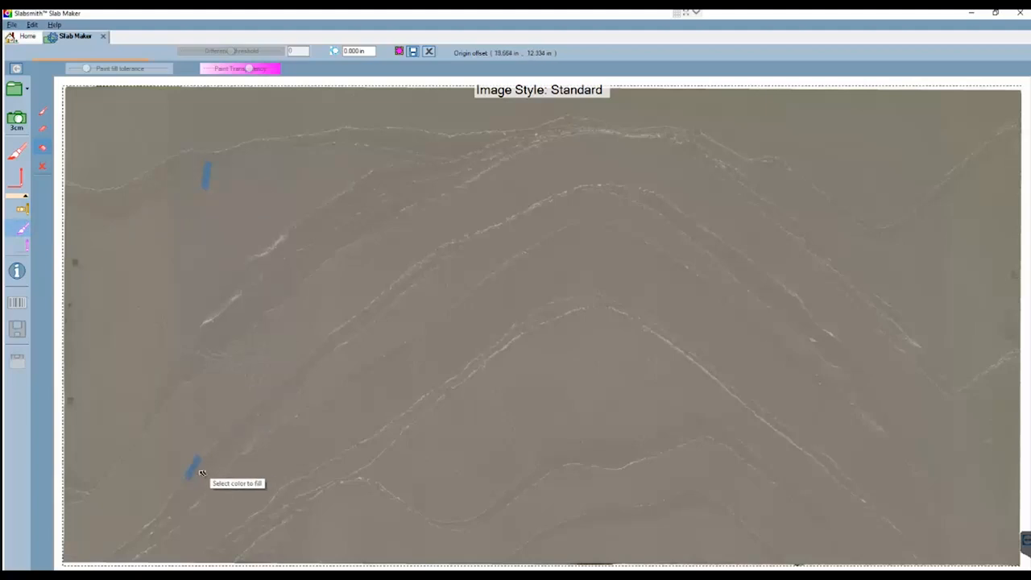
pyautogui.moveTo(113, 295)
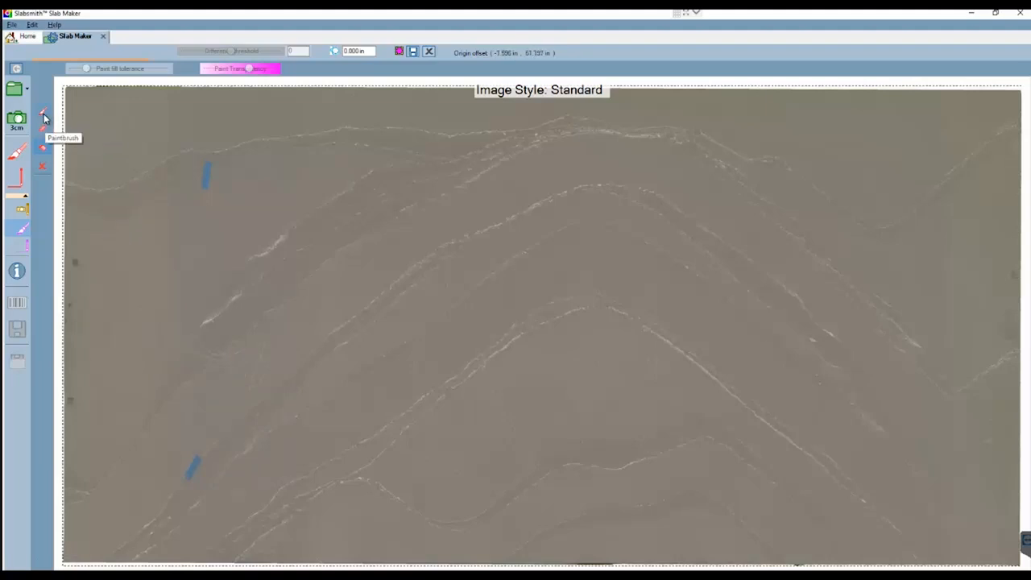
# - Paint blemish markup over the upper and lower blue marks with the Paintbrush
pyautogui.click(43, 116)
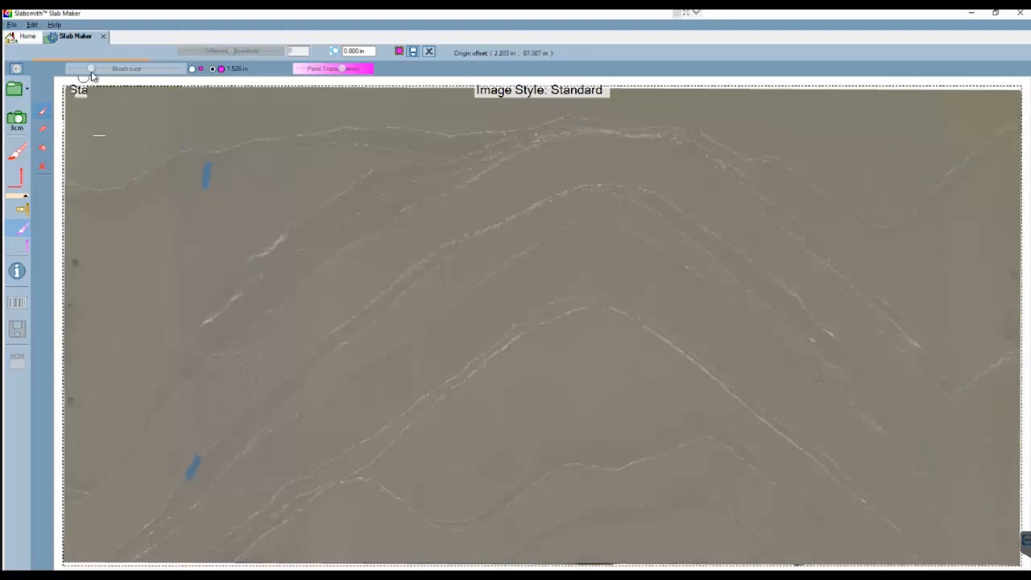
pyautogui.moveTo(90, 68); pyautogui.dragTo(87, 68)
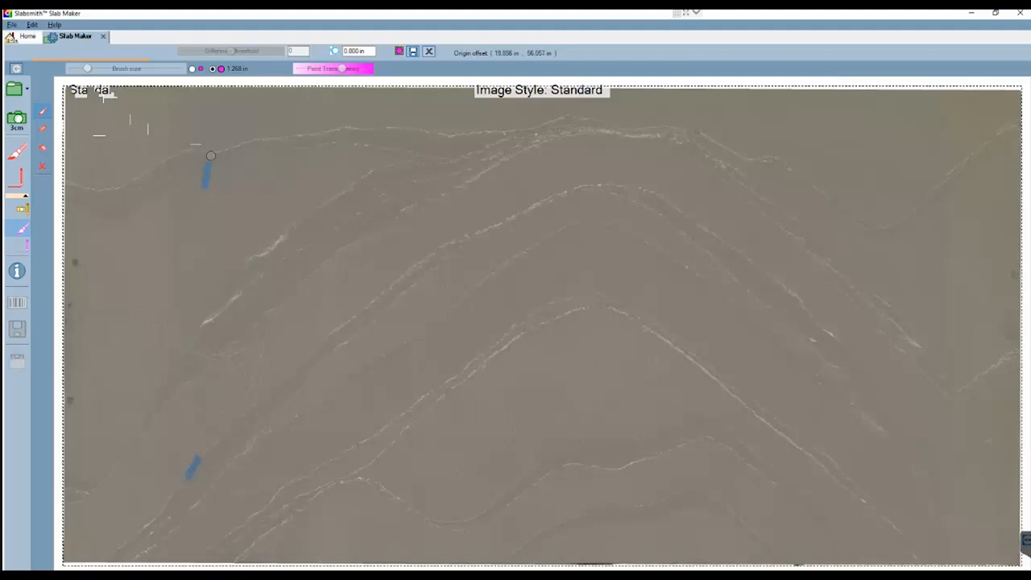
pyautogui.click(207, 165)
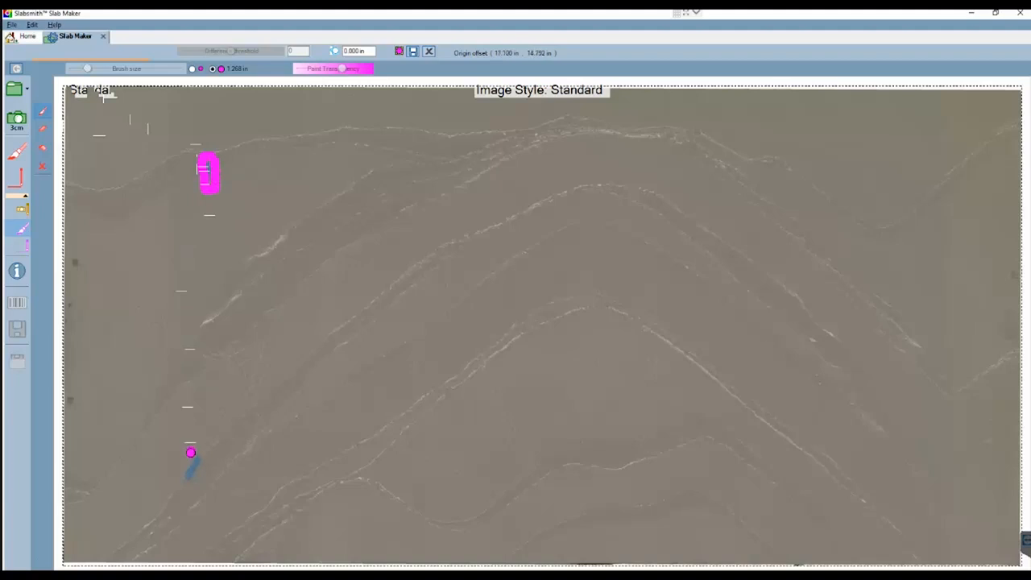
pyautogui.moveTo(190, 451); pyautogui.dragTo(190, 480)
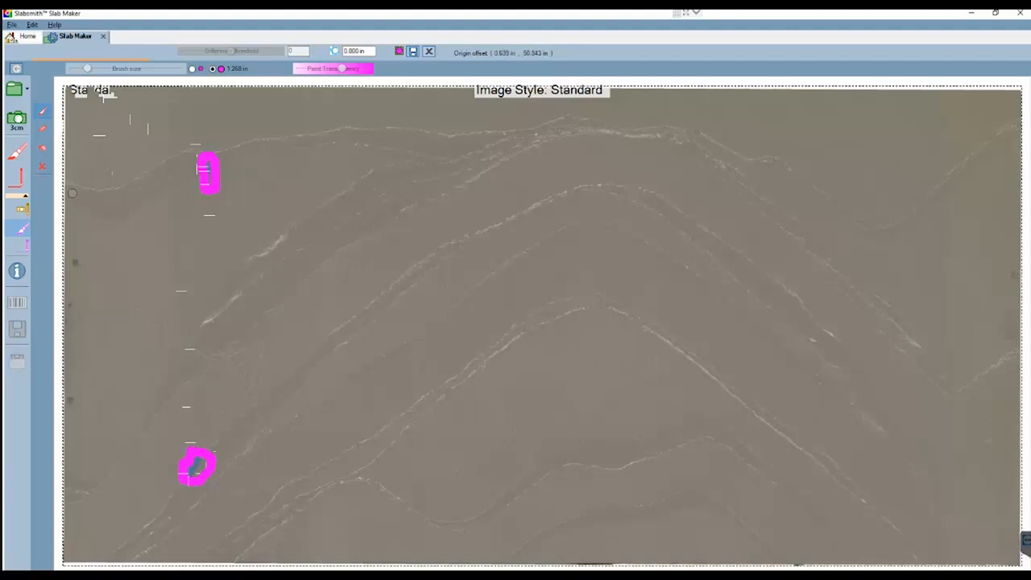
pyautogui.moveTo(22, 241)
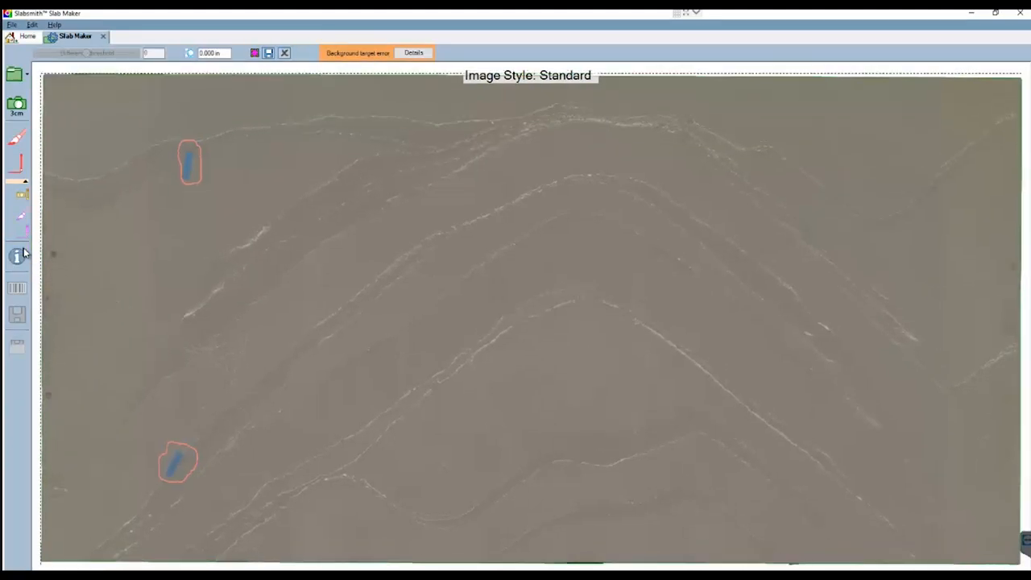
pyautogui.moveTo(185, 224)
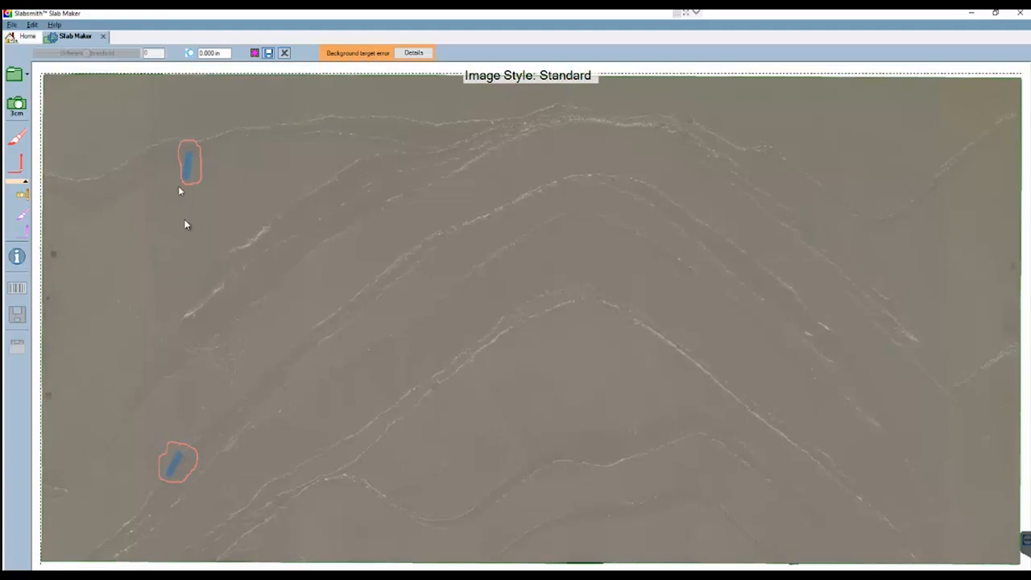
pyautogui.moveTo(109, 323)
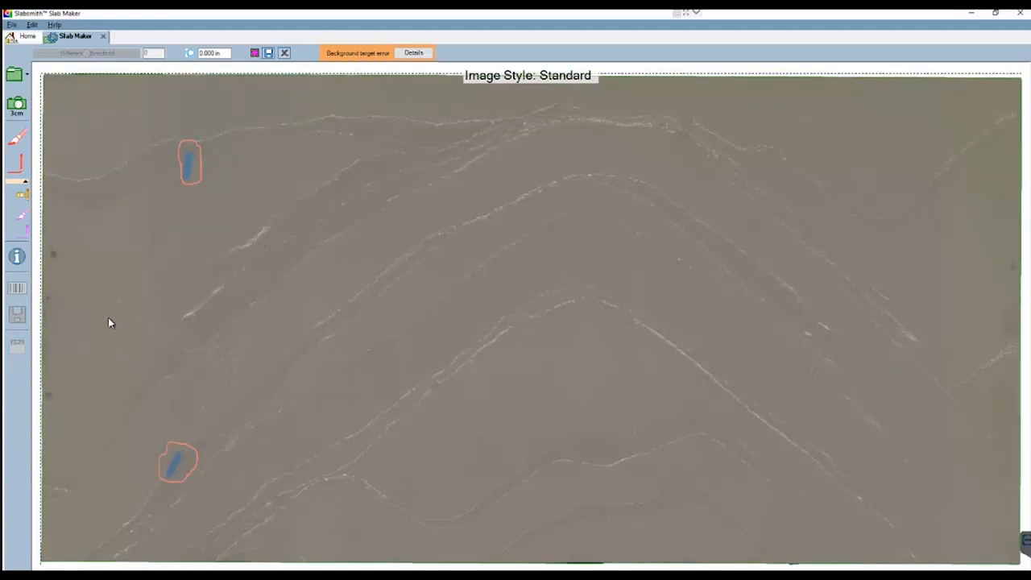
pyautogui.moveTo(20, 235)
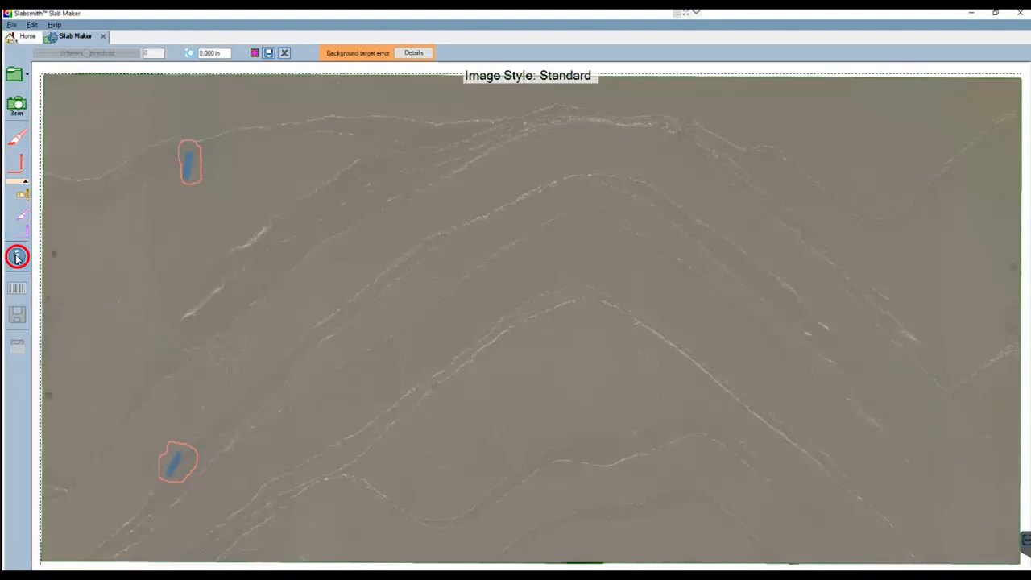
# - Replace inventory ID 3042 with 4444 in the slab's properties and confirm
pyautogui.click(16, 256)
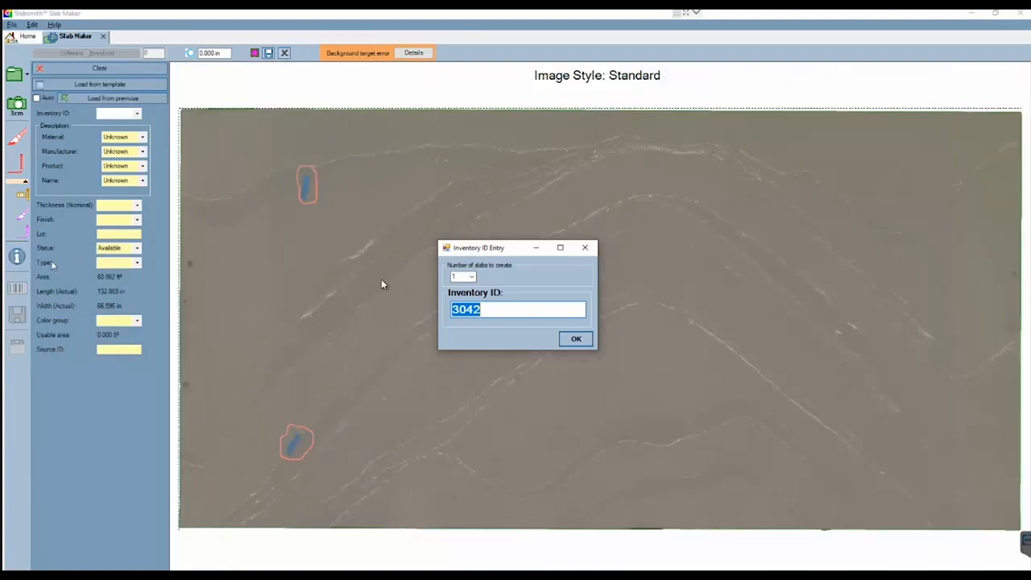
pyautogui.click(500, 312)
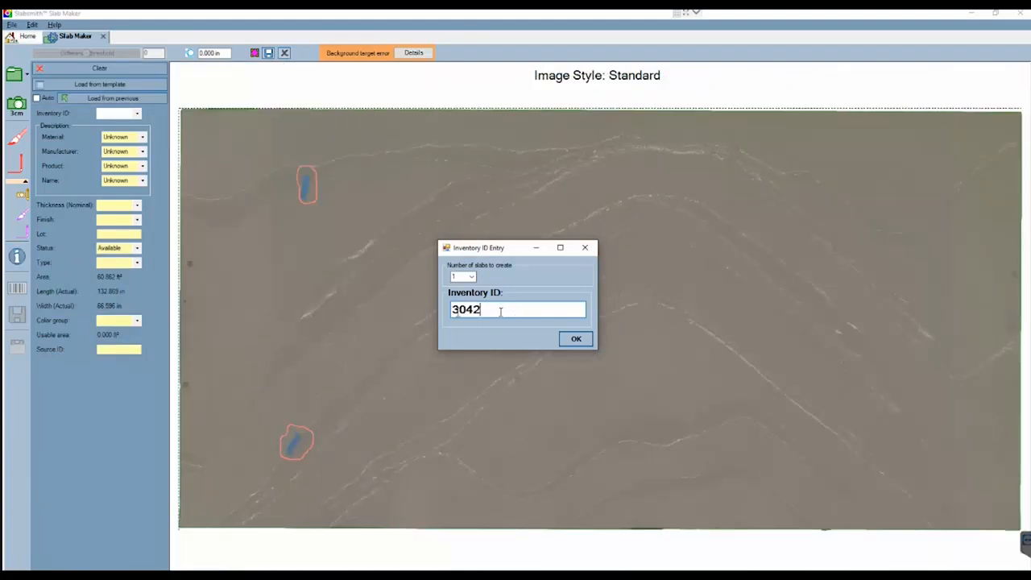
pyautogui.tripleClick(466, 309)
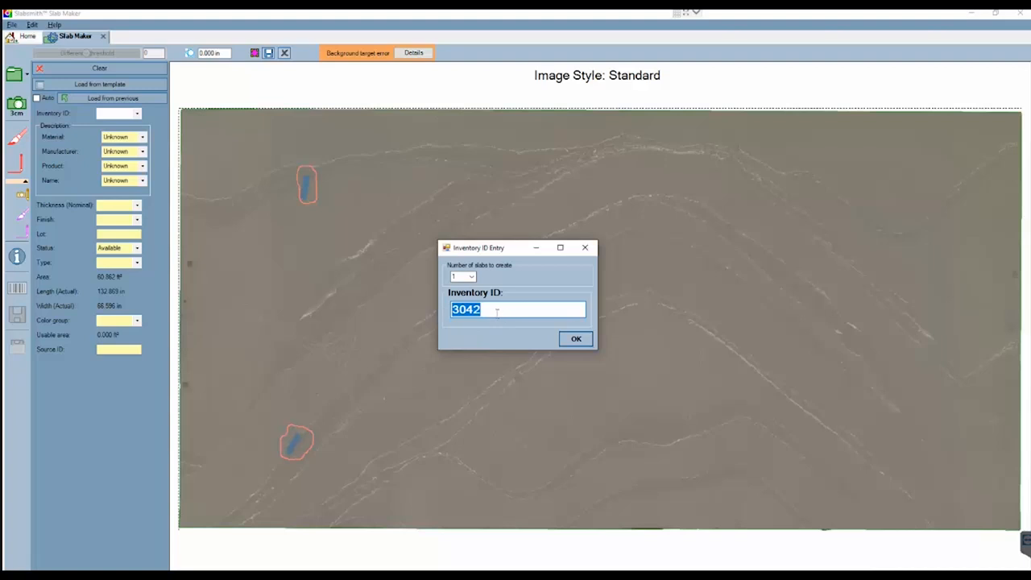
pyautogui.write('4444')
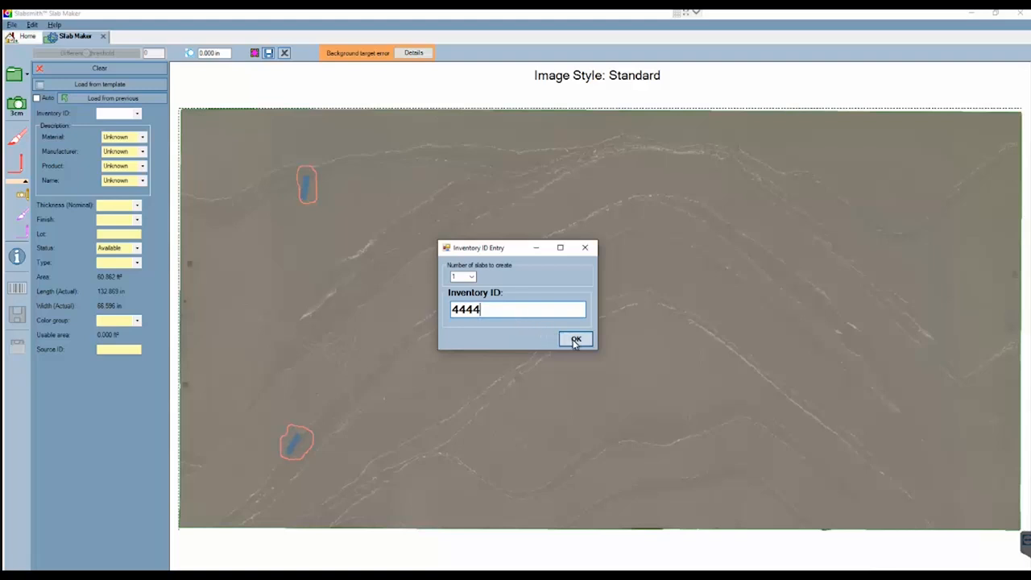
pyautogui.click(575, 338)
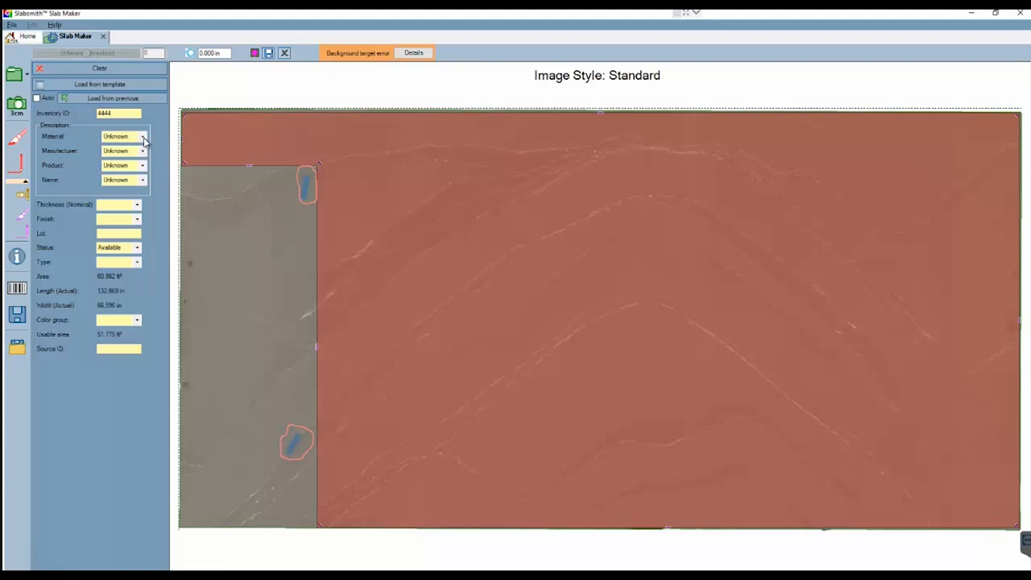
# - Set material Quartz, thickness 3 cm and colour group Grey in the slab properties
pyautogui.click(141, 135)
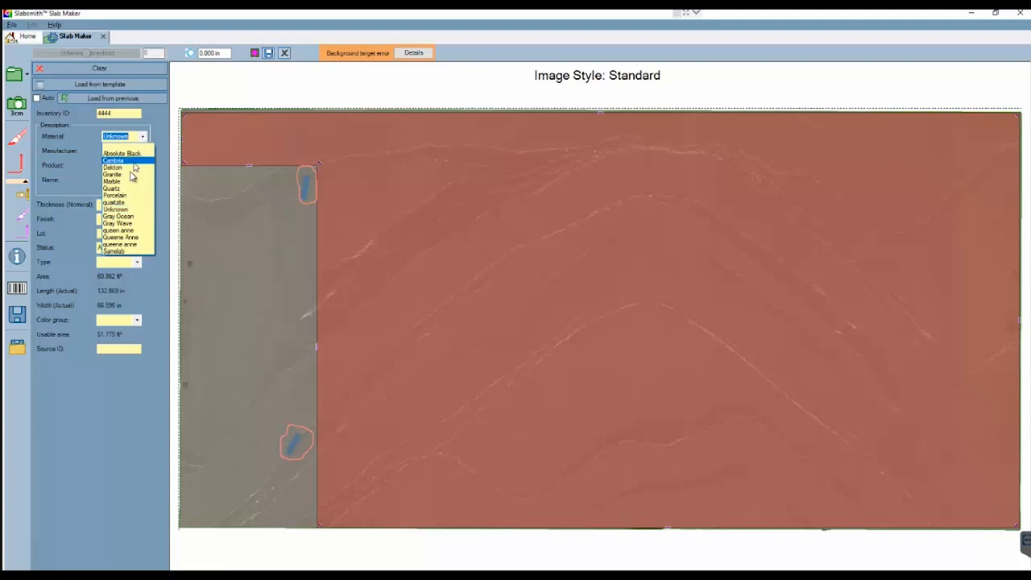
pyautogui.click(113, 160)
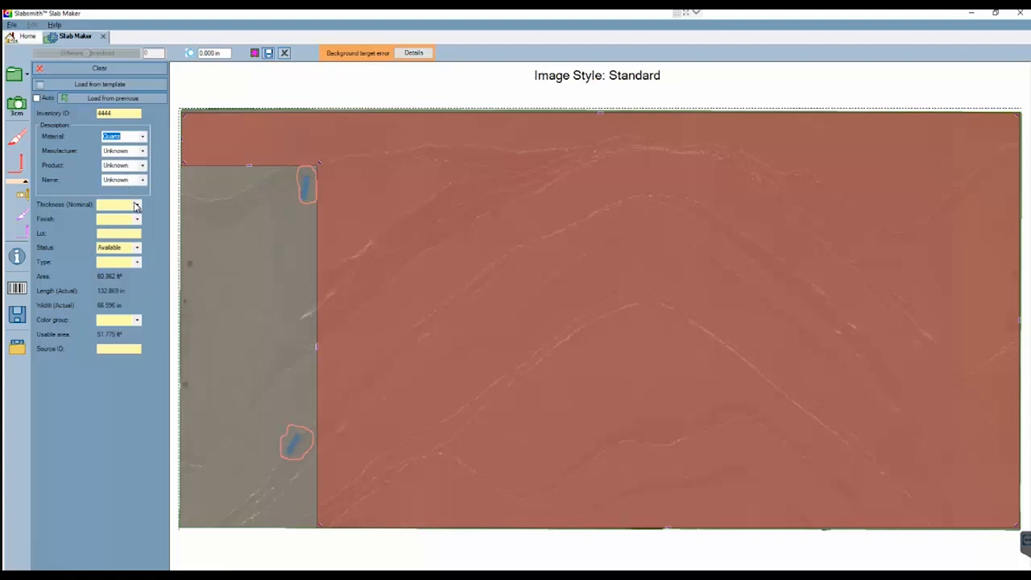
pyautogui.click(137, 203)
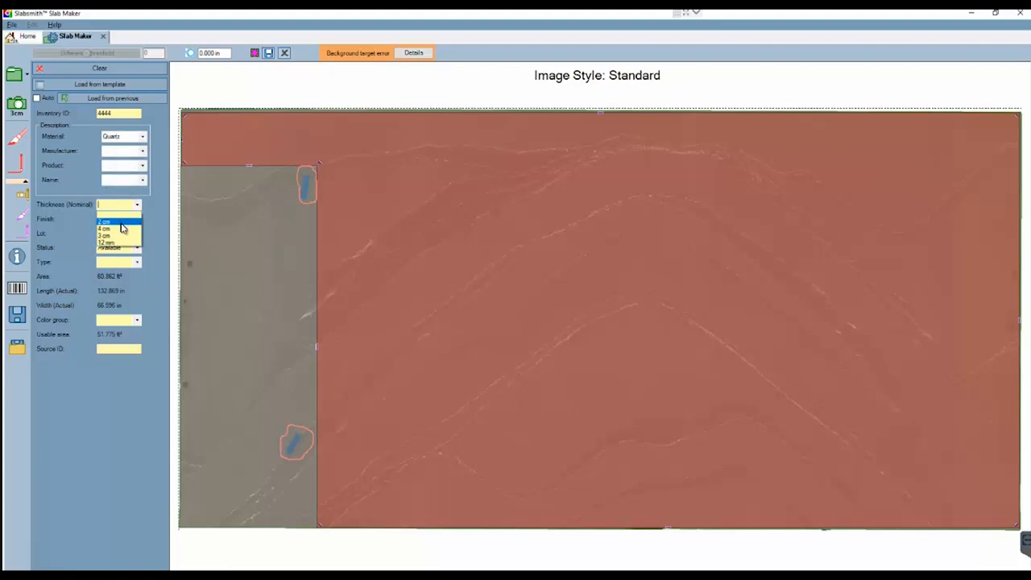
pyautogui.click(104, 222)
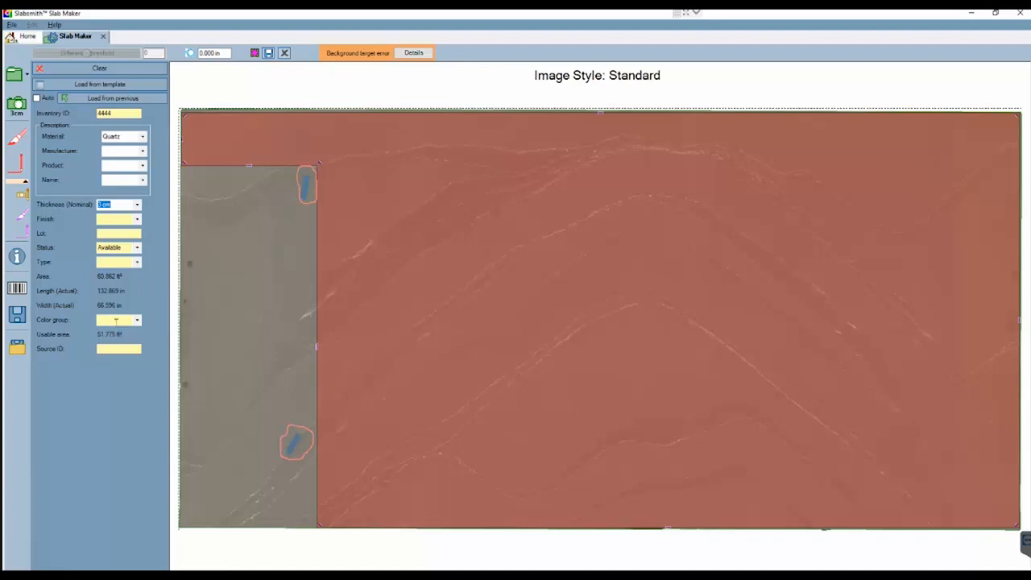
pyautogui.click(138, 319)
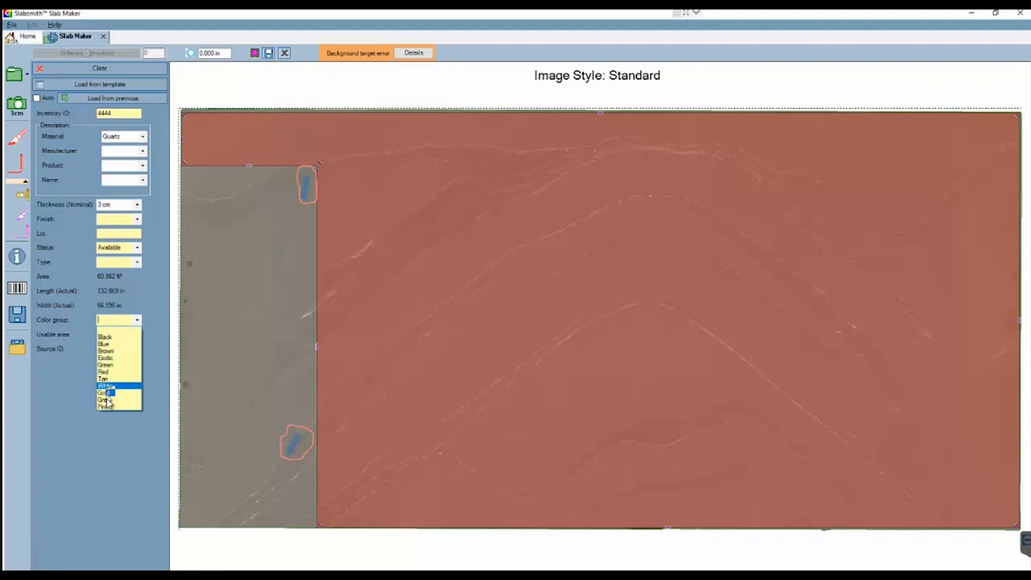
pyautogui.click(106, 394)
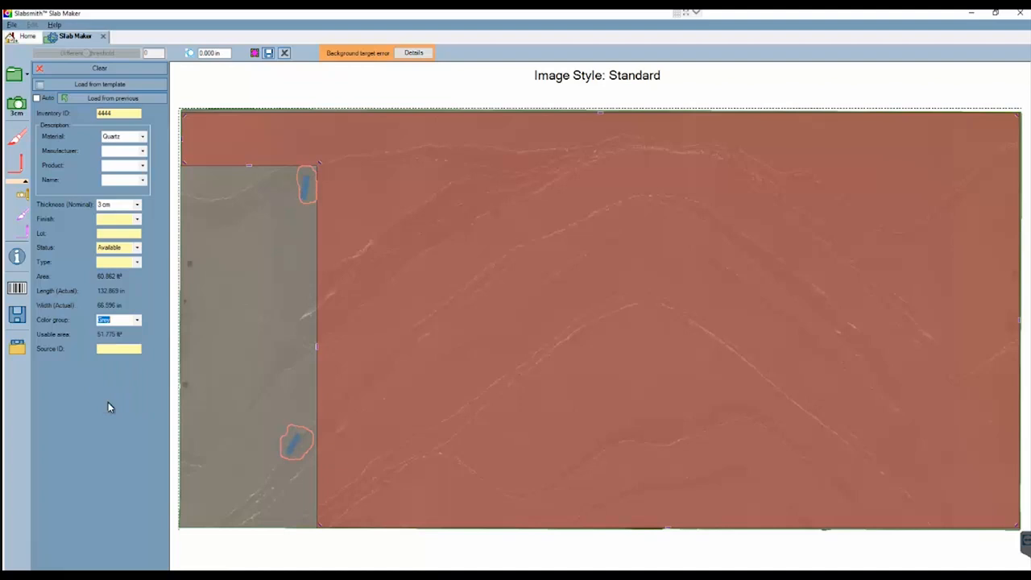
pyautogui.moveTo(164, 323)
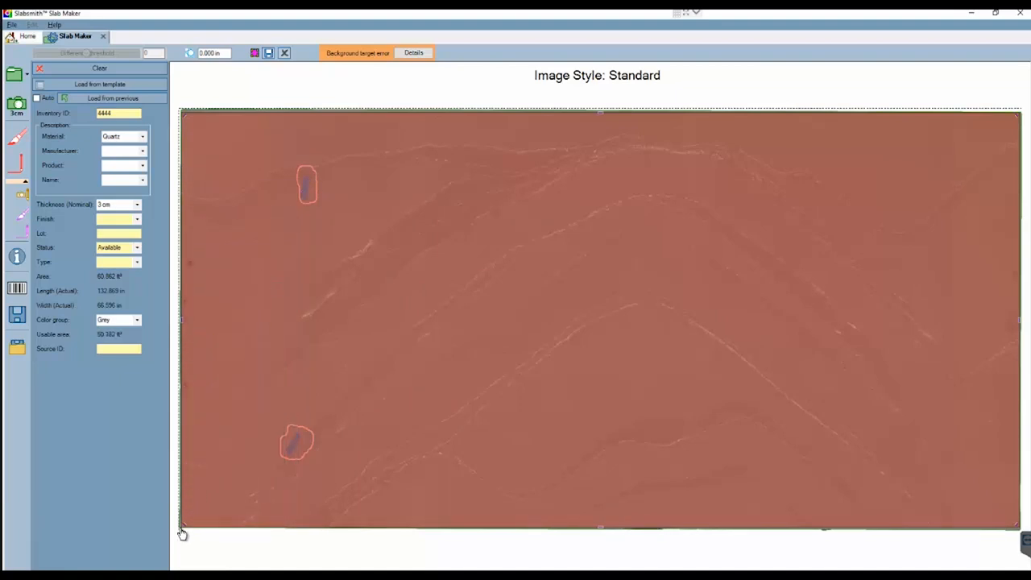
# - Extend the usable area to the slab's bottom-left corner and save the slab
pyautogui.click(84, 334)
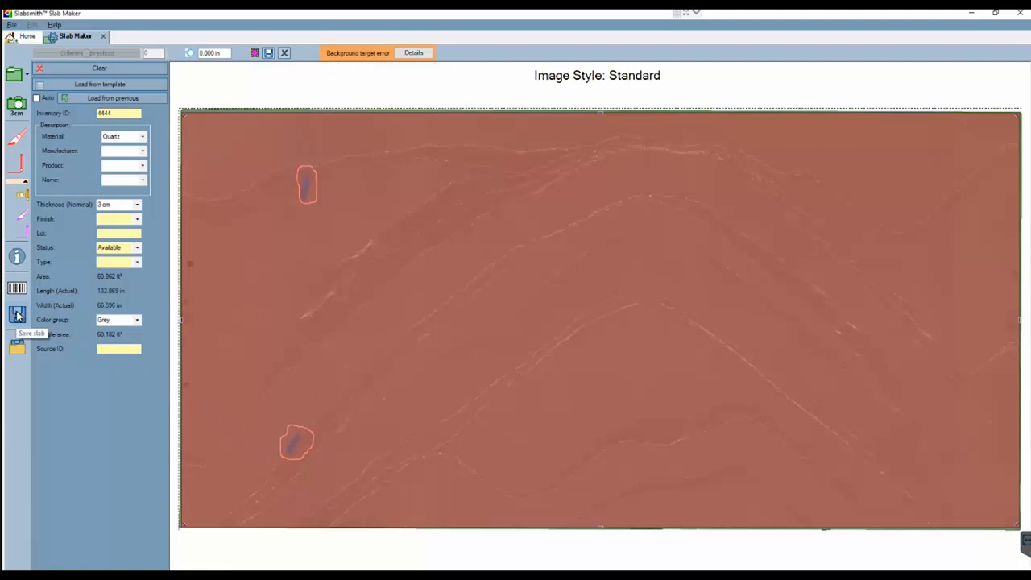
pyautogui.click(18, 314)
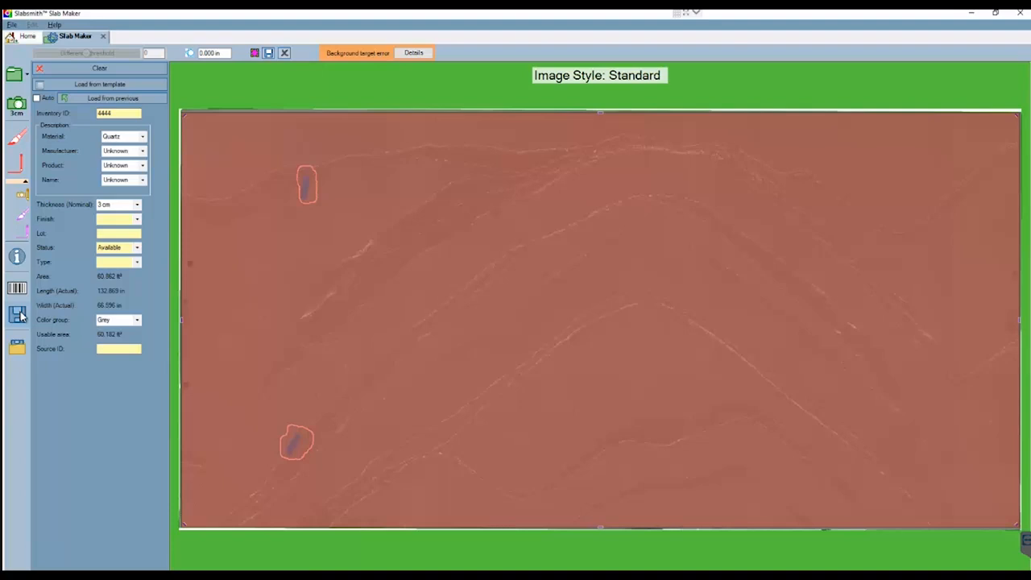